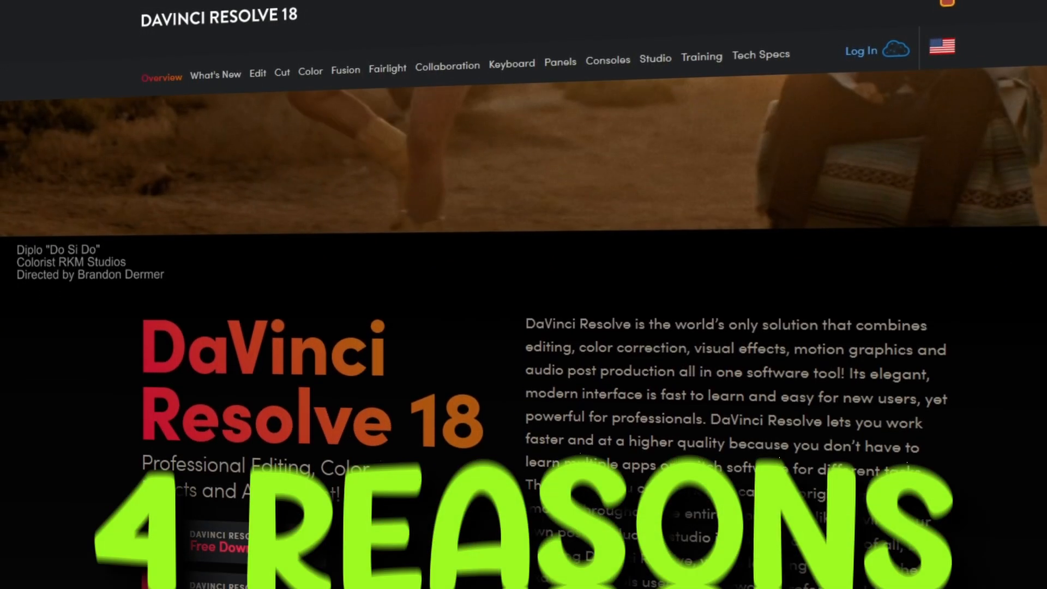
# Scroll the DaVinci Resolve 18 page past the Edit, Color, Fairlight and Fusion banners.
pyautogui.scroll(-3)
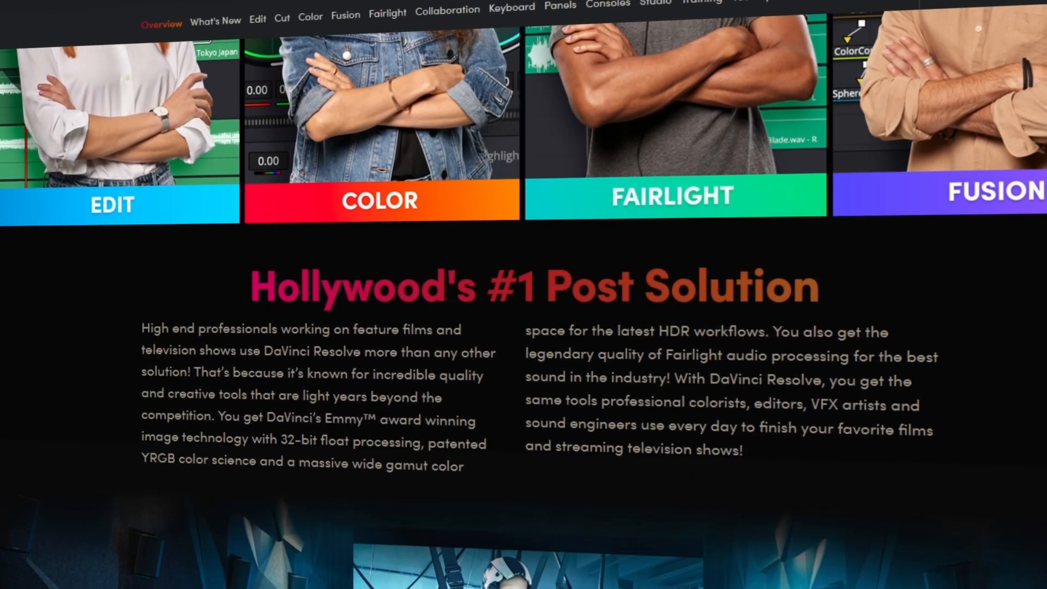
pyautogui.scroll(-3)
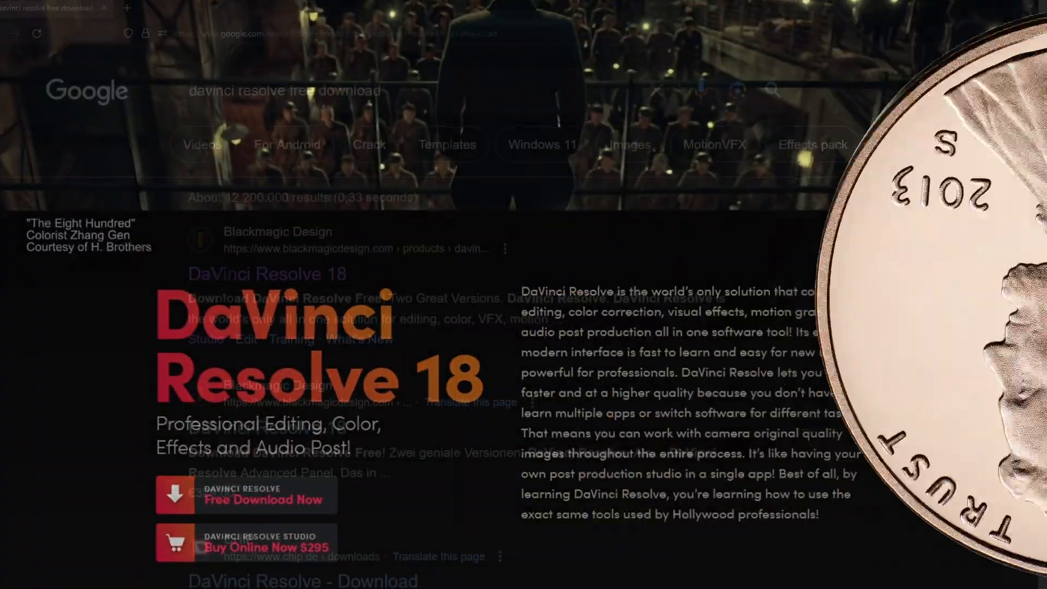
# Open the top Blackmagic Design result for 'davinci resolve free download'.
pyautogui.click(268, 78)
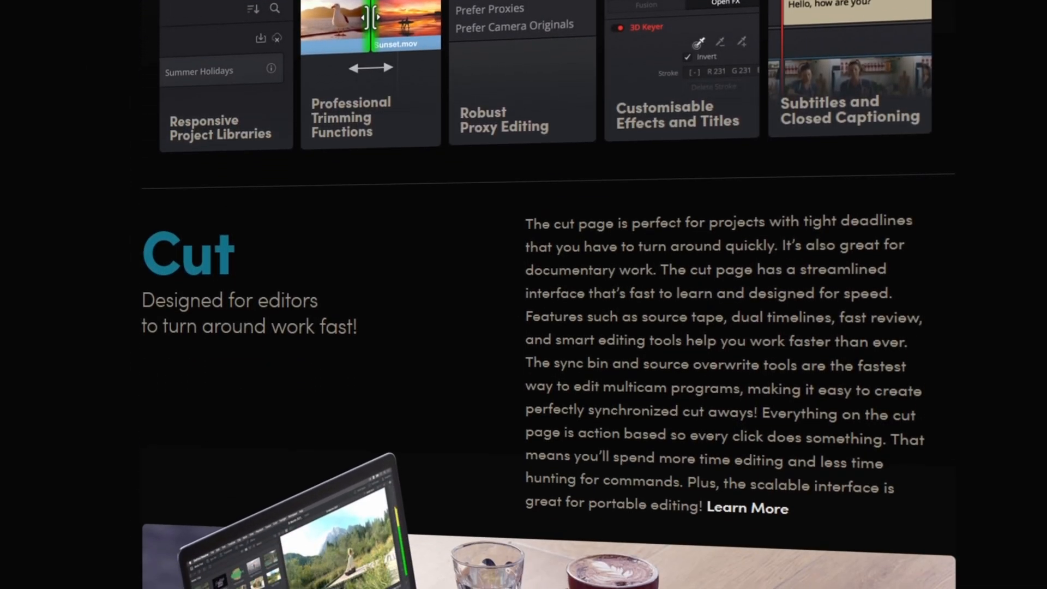
# Scroll the DaVinci Resolve page down to the Cut section's feature cards.
pyautogui.scroll(-3)
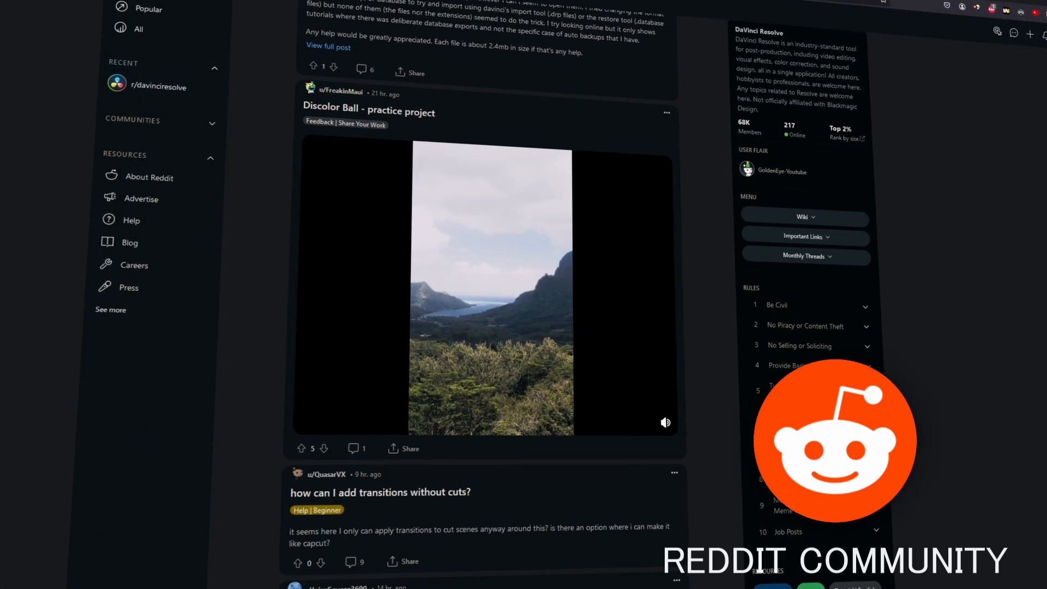
# Scroll the r/davinciresolve feed through help posts down to the Bsod crash question.
pyautogui.scroll(-3)
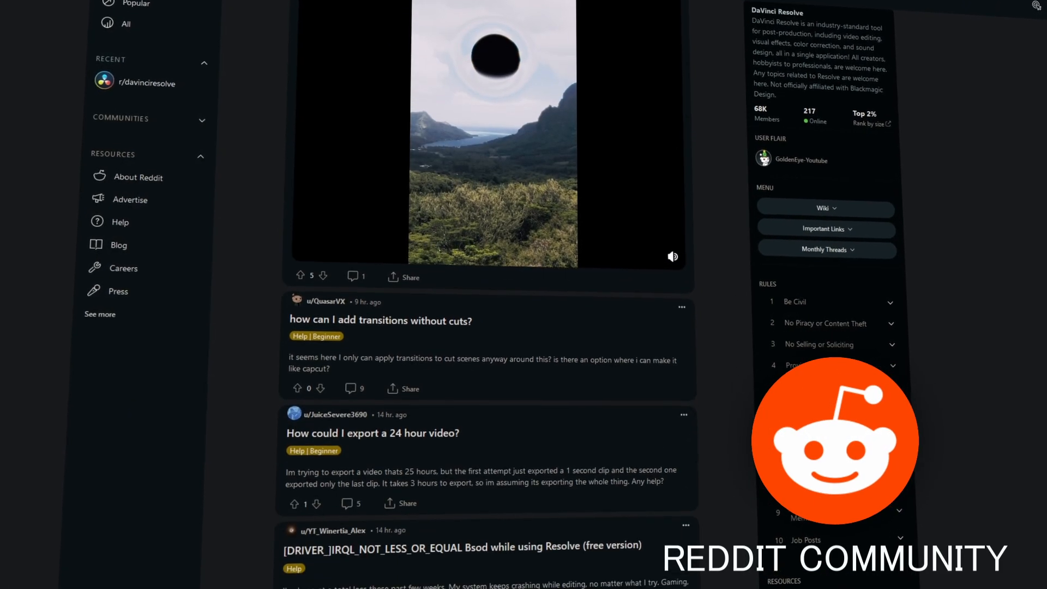
pyautogui.scroll(-3)
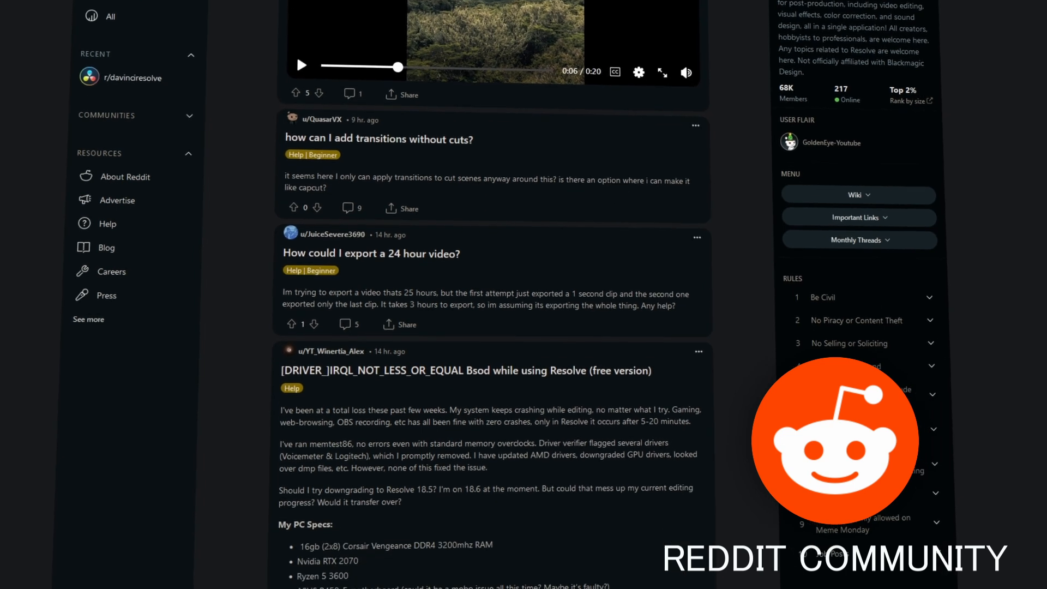
pyautogui.scroll(-3)
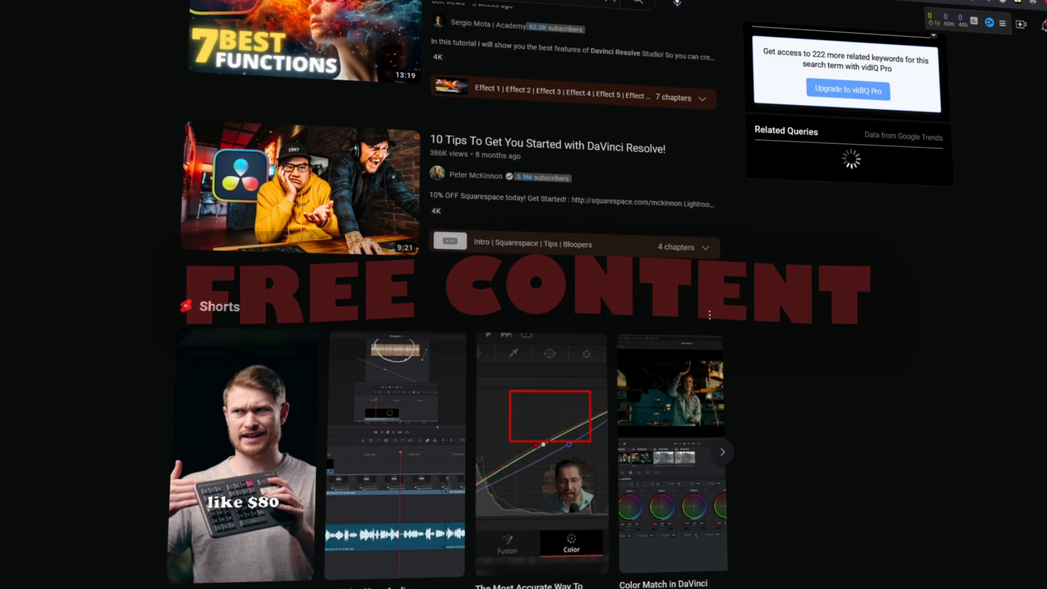
# Scroll the YouTube results to the DaVinci Resolve tutorial videos and Shorts row.
pyautogui.scroll(-3)
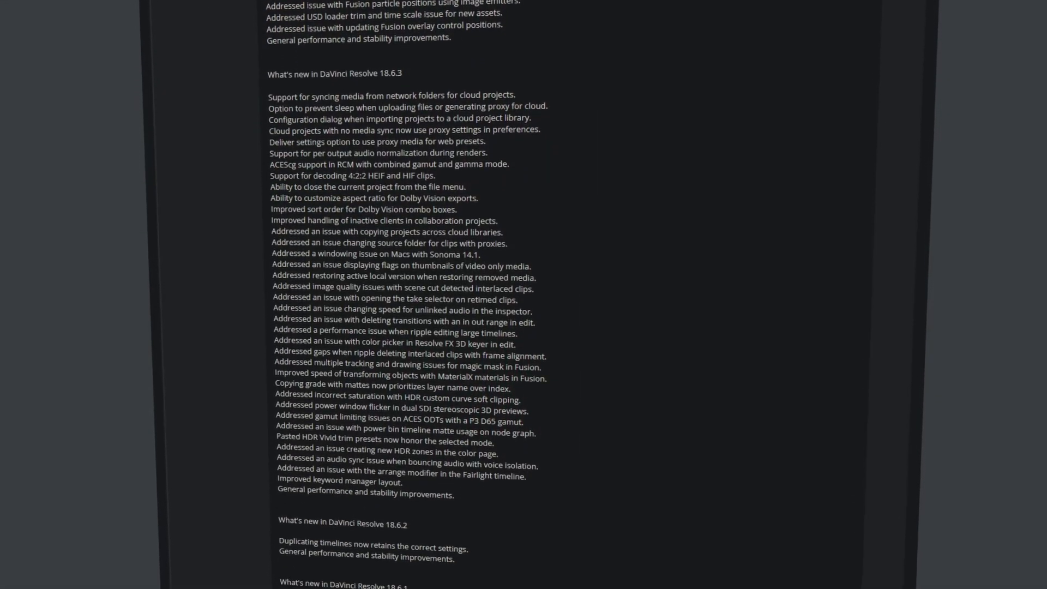
# Scroll the 'What's new in DaVinci Resolve 18.6.x' notes, then the Cut feature cards.
pyautogui.scroll(-3)
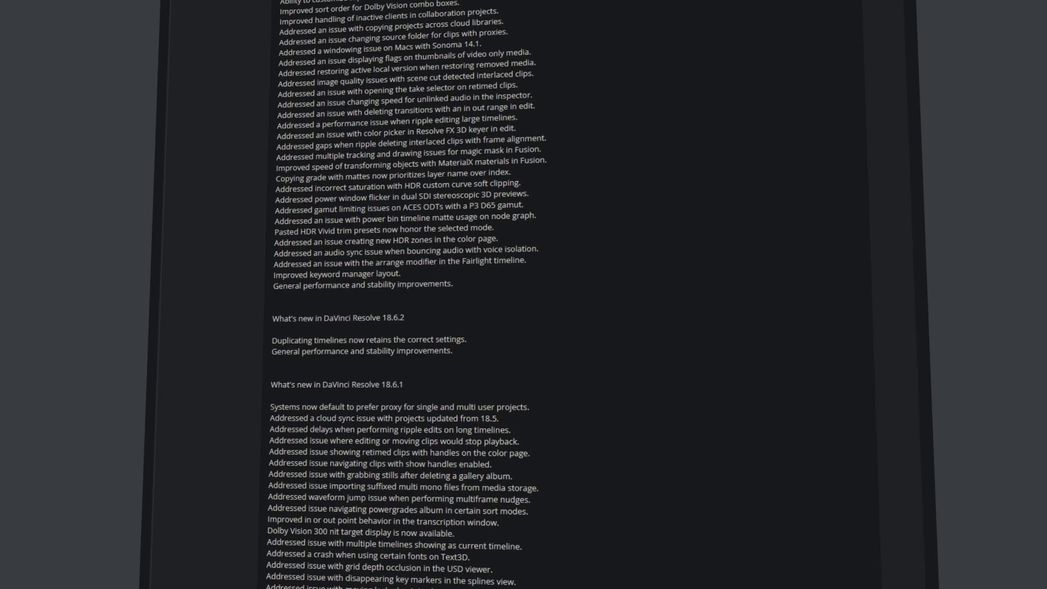
pyautogui.scroll(-3)
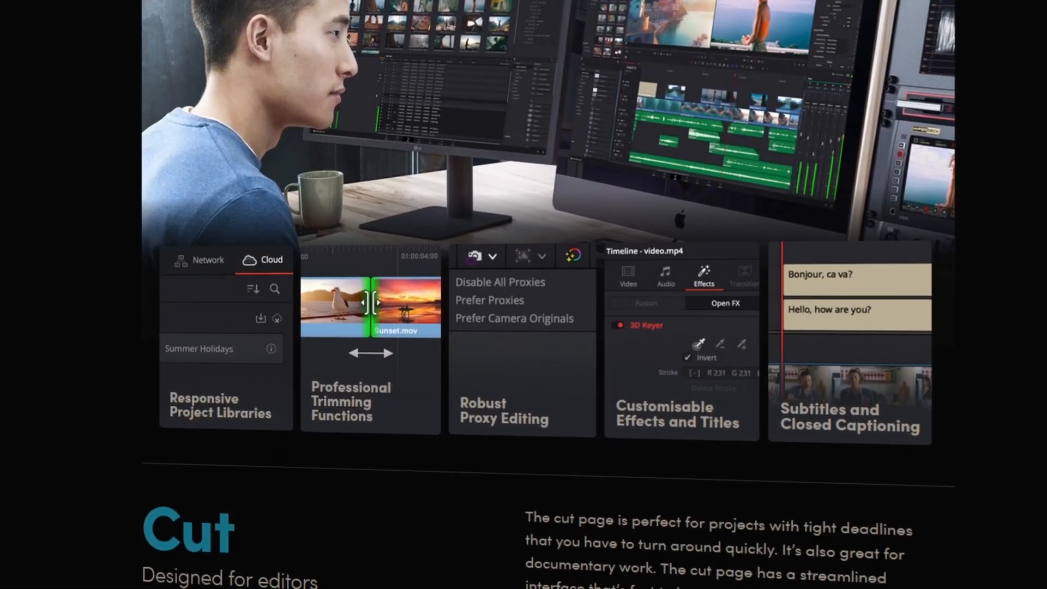
pyautogui.scroll(-3)
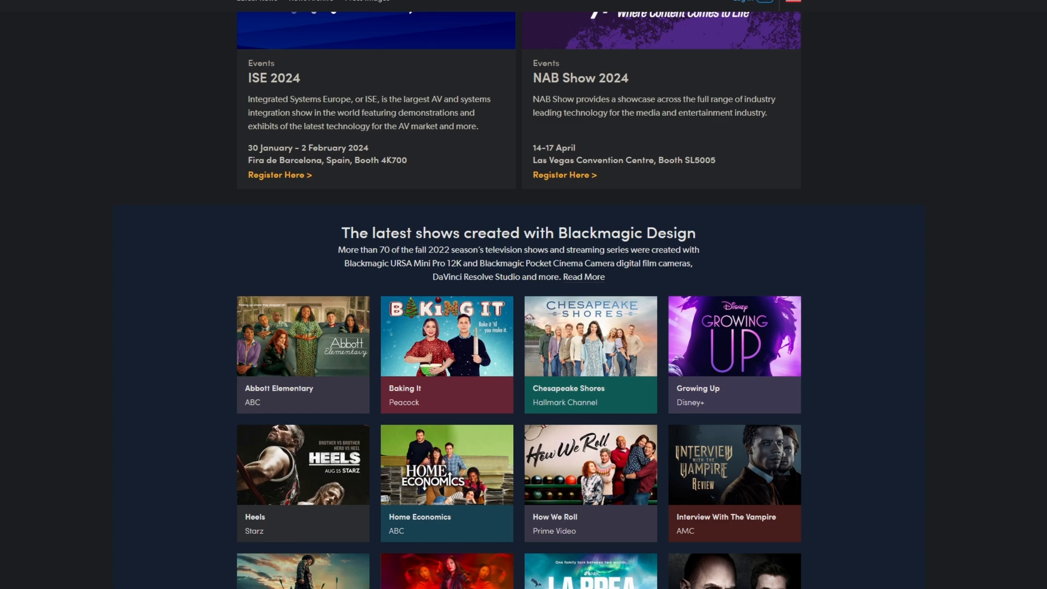
# Scroll the latest shows grid, then the Resolve page down to the Color section.
pyautogui.scroll(-3)
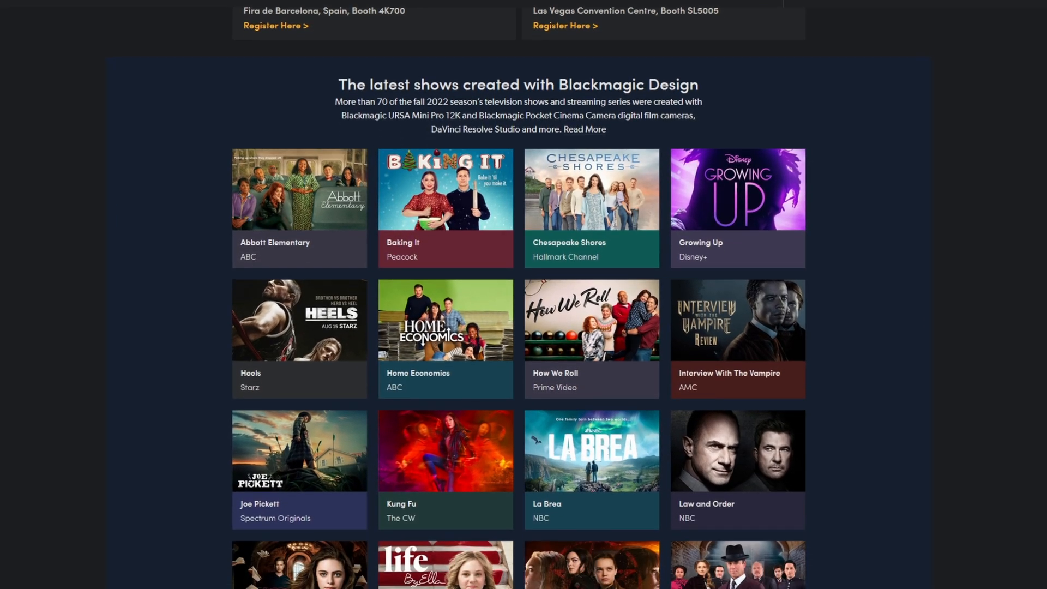
pyautogui.scroll(-3)
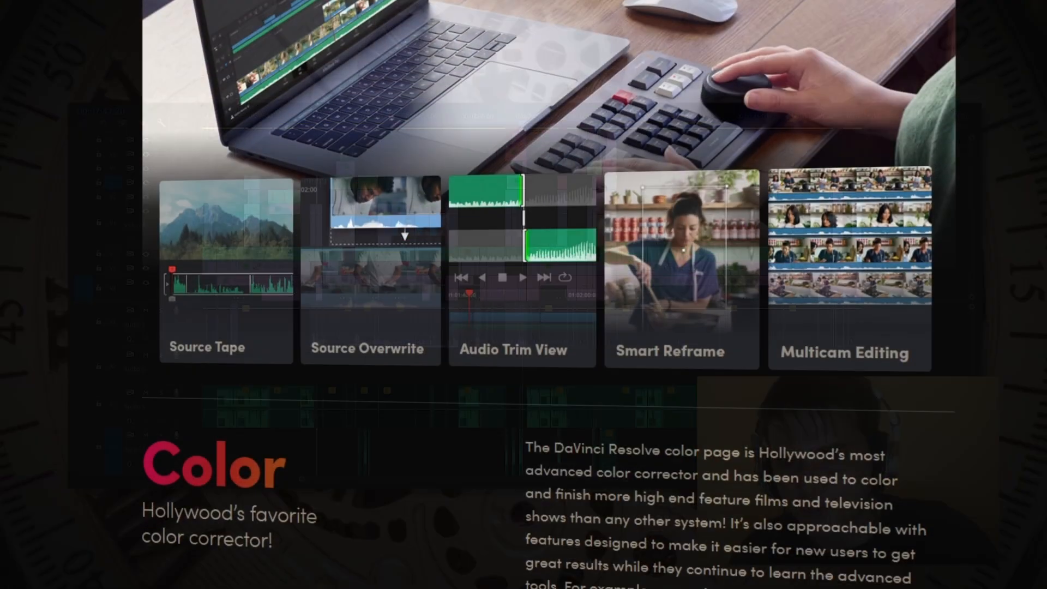
pyautogui.scroll(-3)
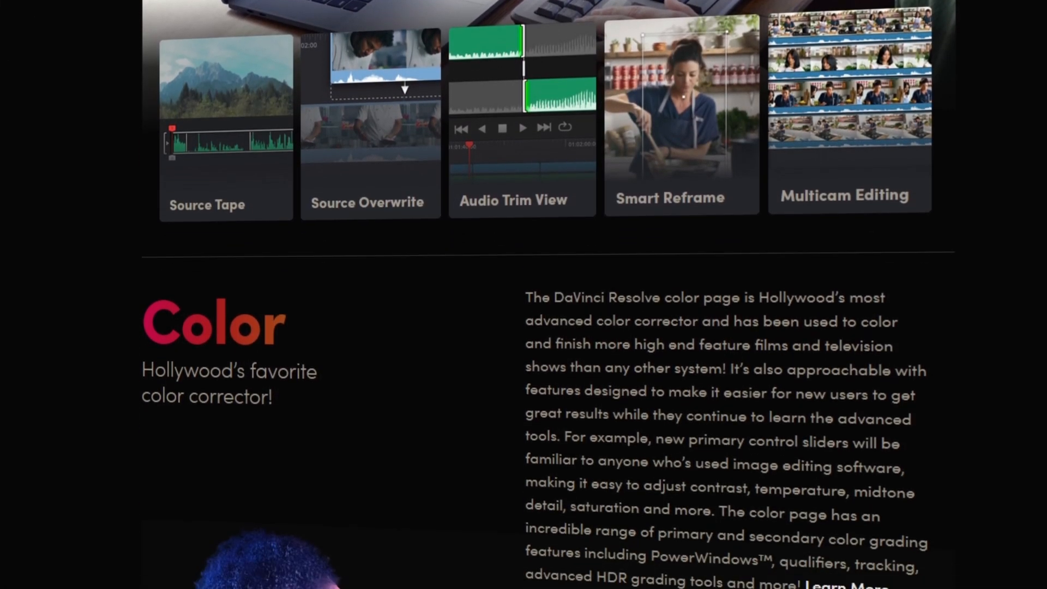
pyautogui.scroll(-3)
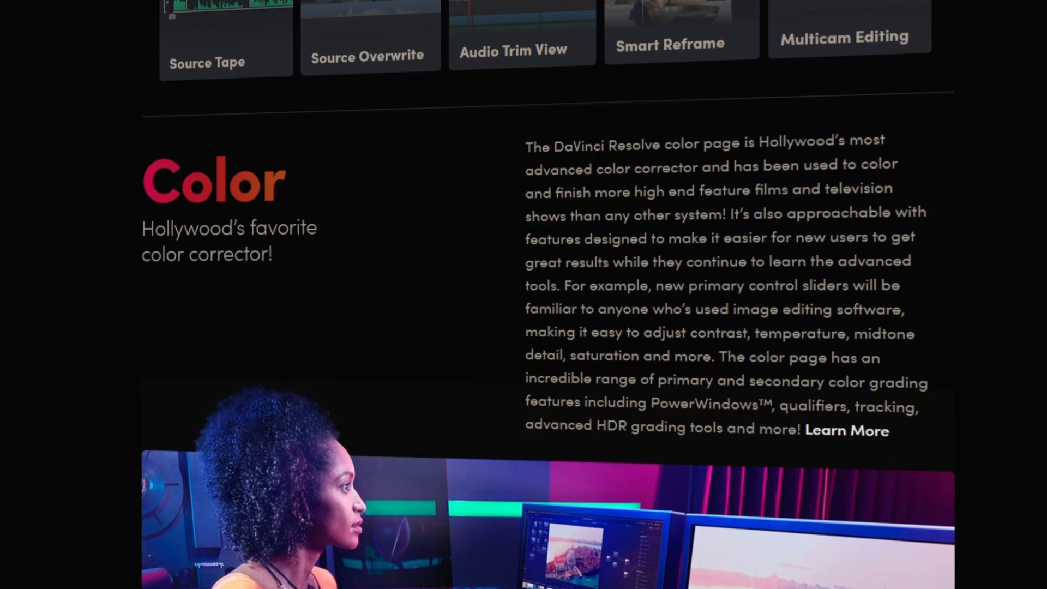